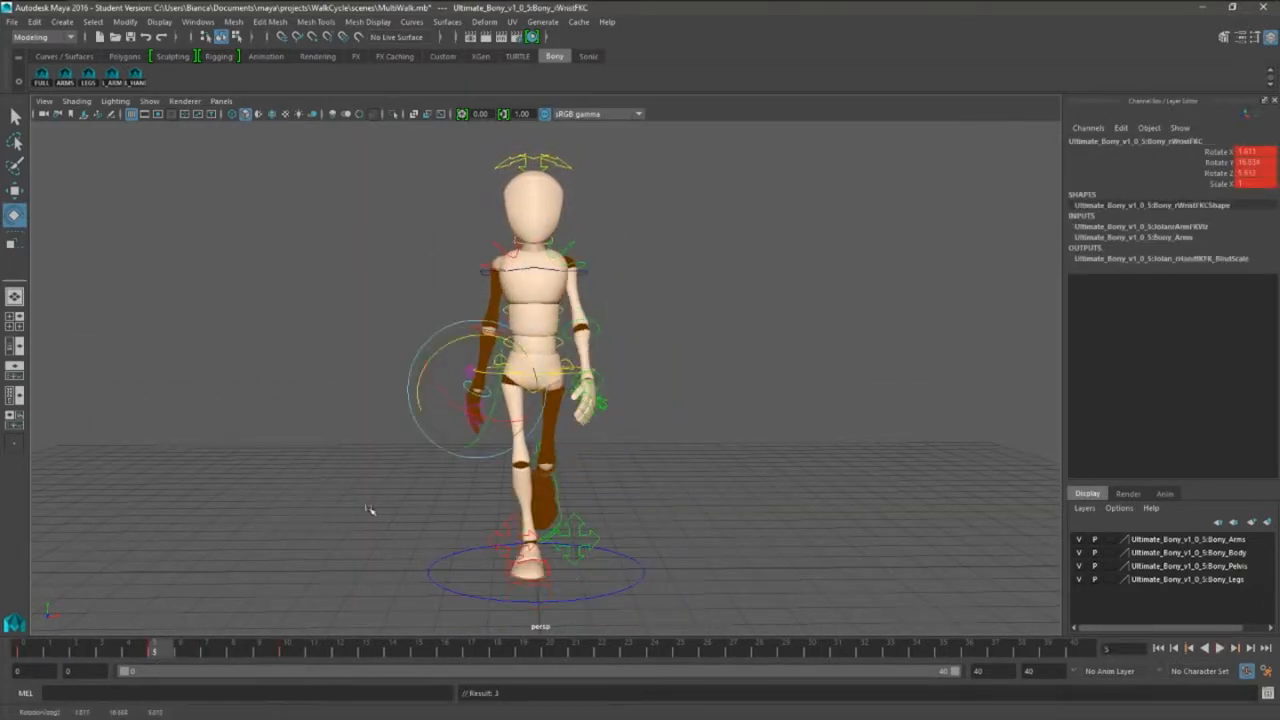
- Select a leg IK control on the Bony rig to pose the male walk mid-stride
{"action": "left_click", "coordinate": [288, 650]}
{"action": "type", "text": "30"}
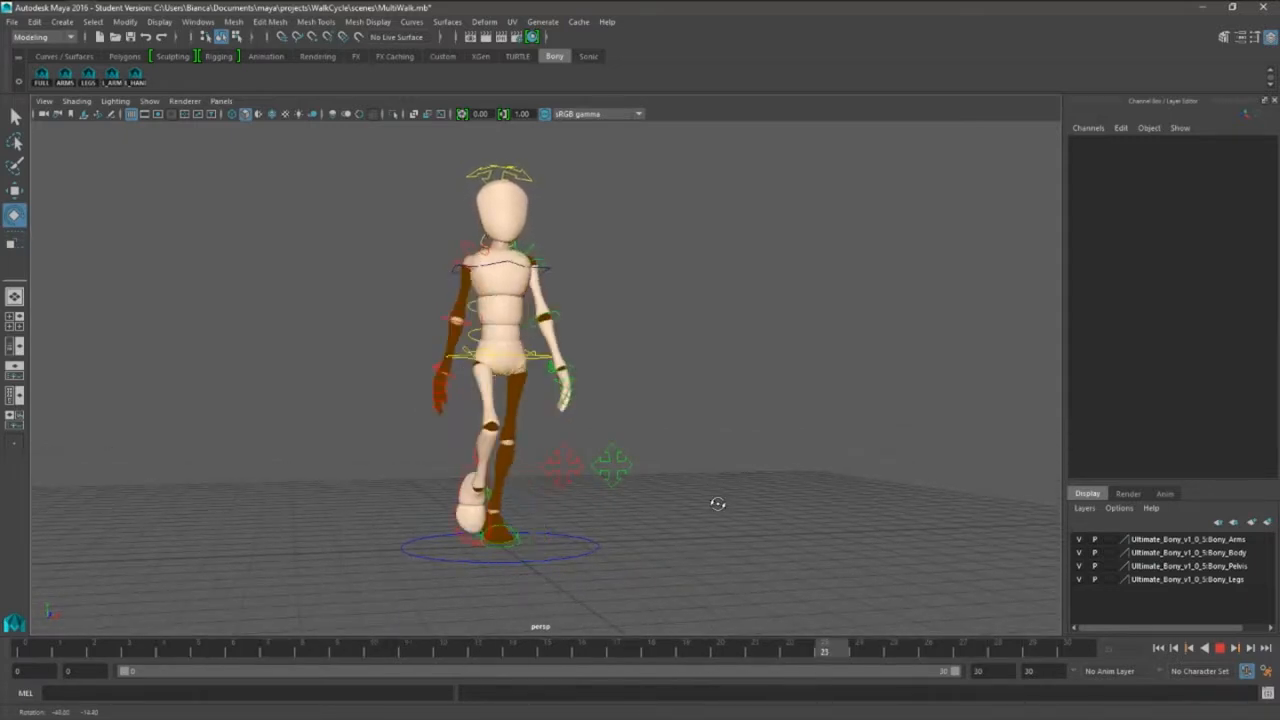
- Pose the rig's arm at an early frame of the female walk scene
{"action": "left_click_drag", "start_coordinate": [716, 504], "coordinate": [788, 512]}
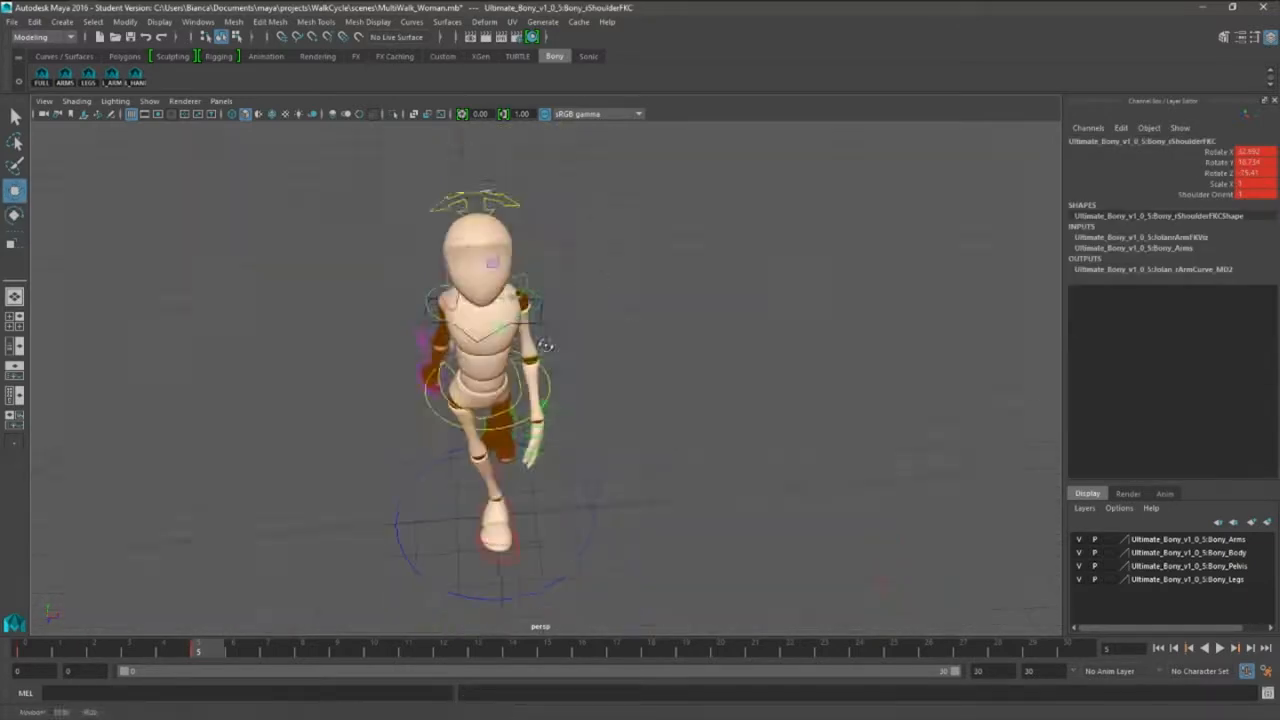
- Key the arm and spine controls to twist the torso mid-stride in the female walk
{"action": "left_click", "coordinate": [488, 284]}
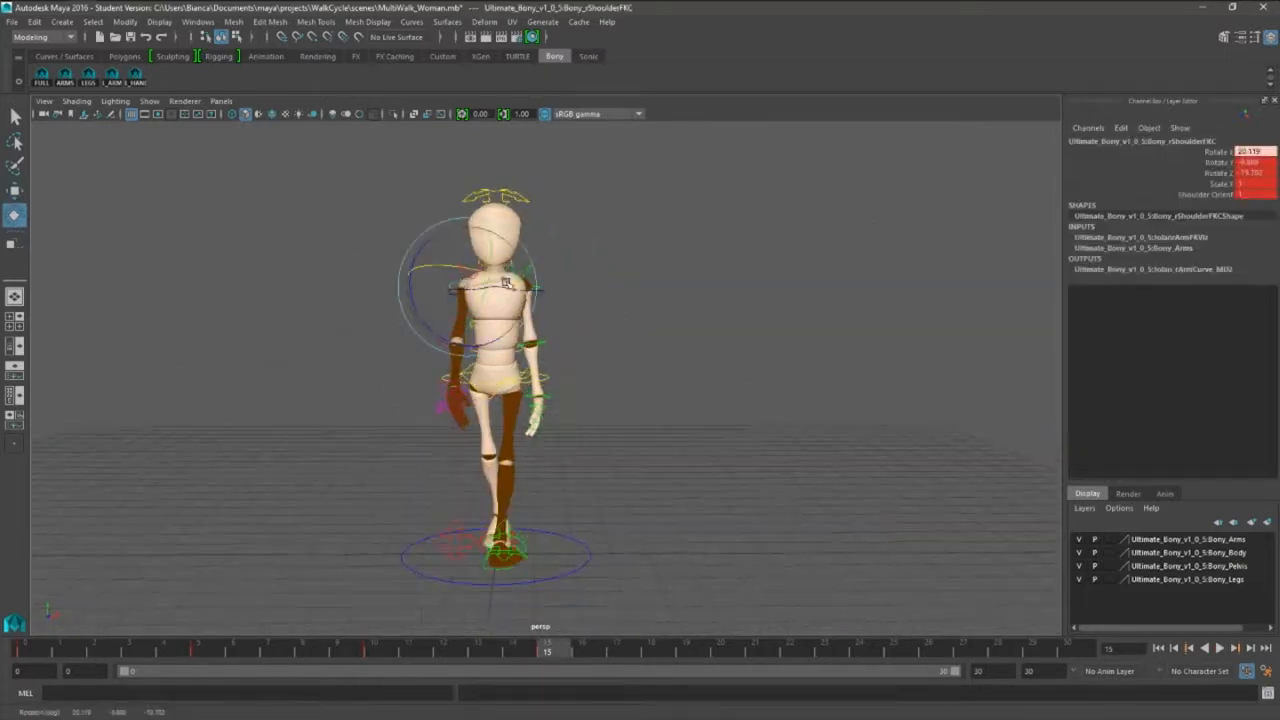
{"action": "left_click", "coordinate": [720, 652]}
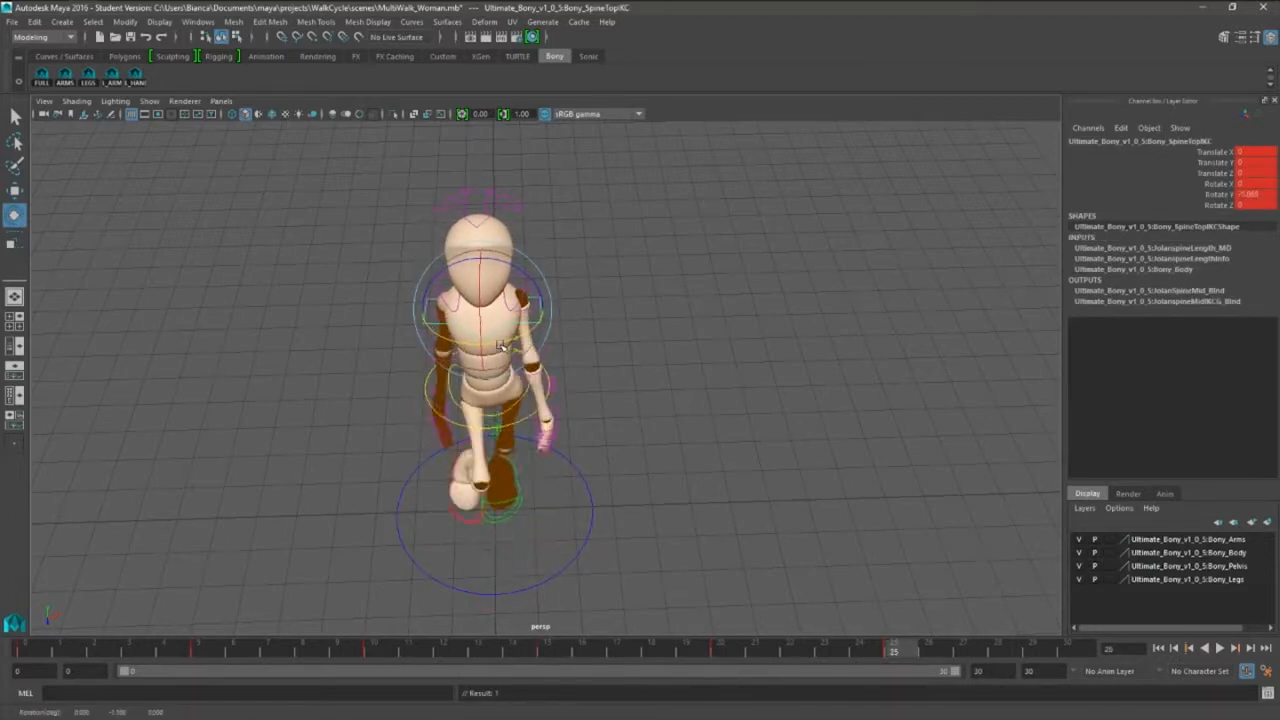
{"action": "left_click", "coordinate": [1216, 648]}
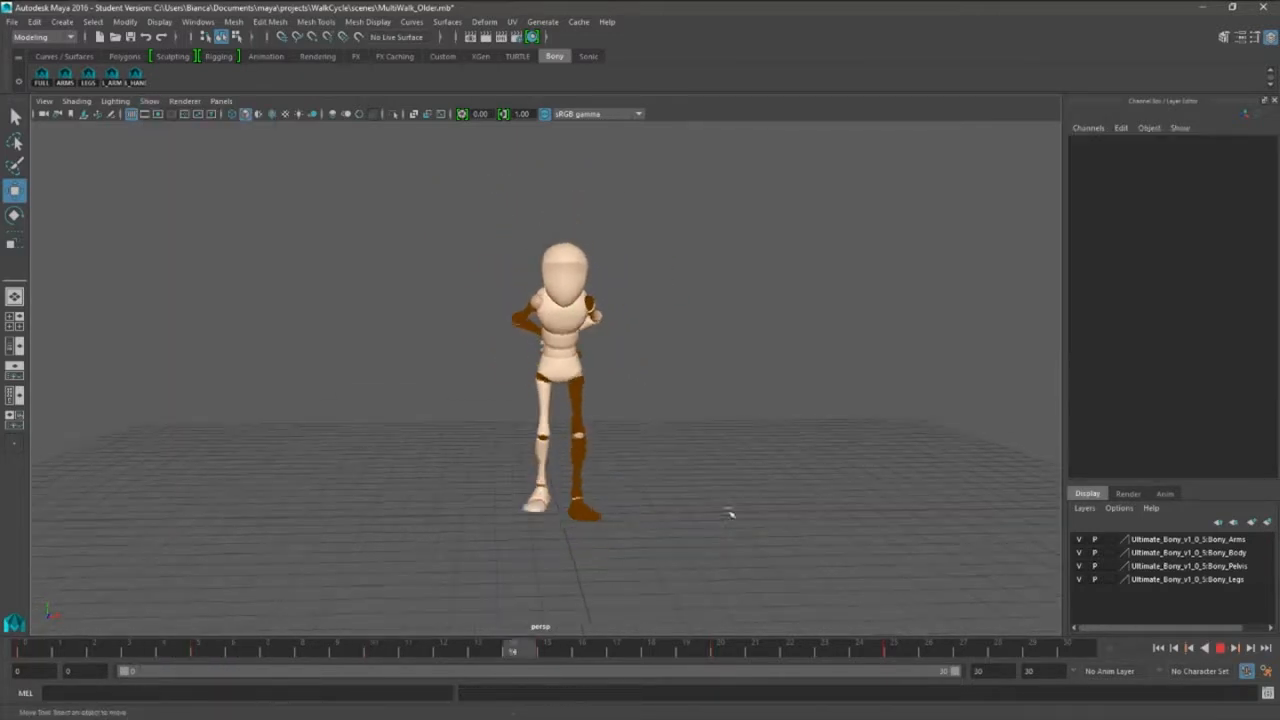
- Scrub the timeline forward to the elderly rig's stooped pose with hand on back
{"action": "left_click_drag", "start_coordinate": [730, 516], "coordinate": [718, 450]}
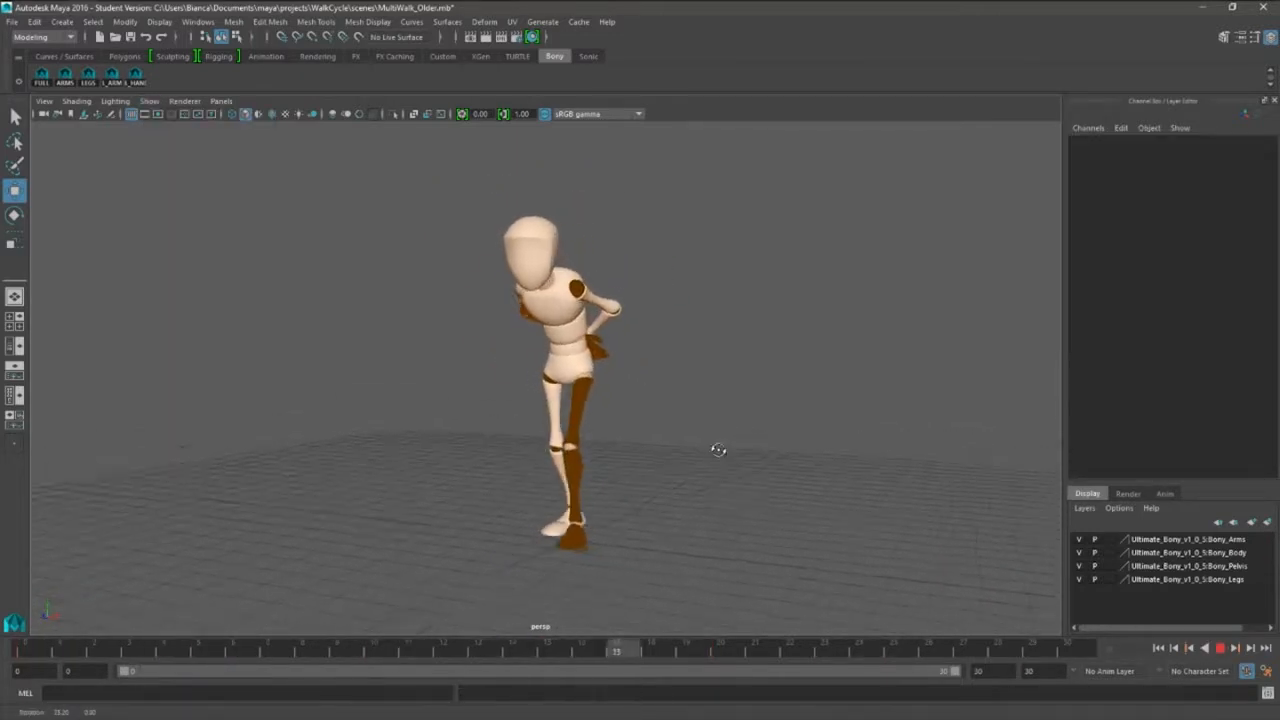